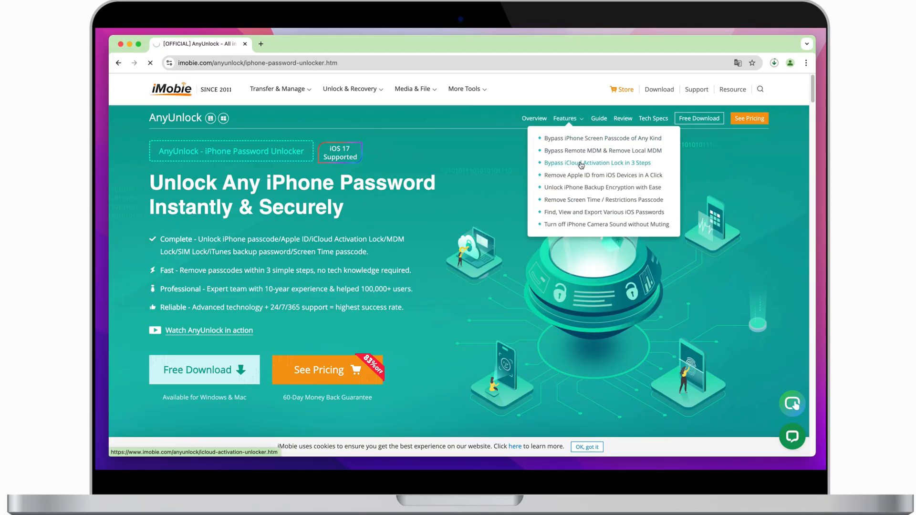
Open the 'Bypass iCloud Activation Lock in 3 Steps' page and scroll to its compatibility details.
click(598, 163)
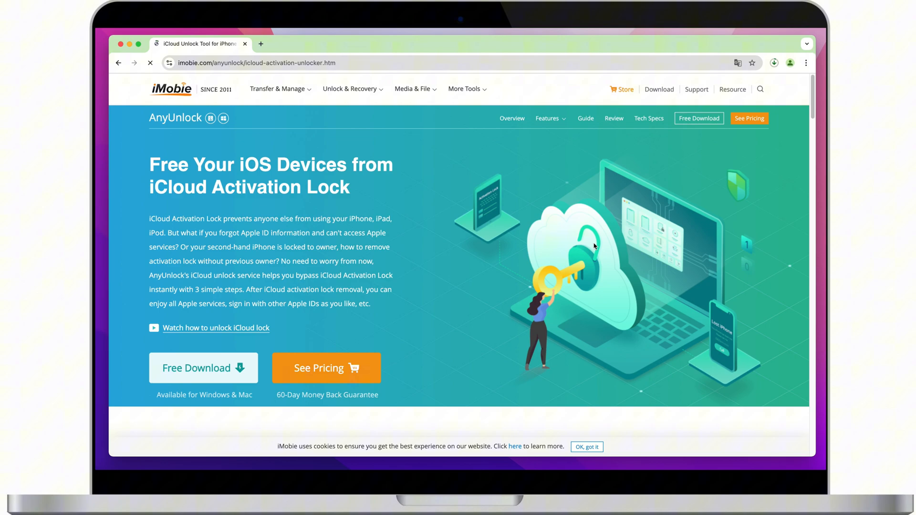
scroll(down, 3)
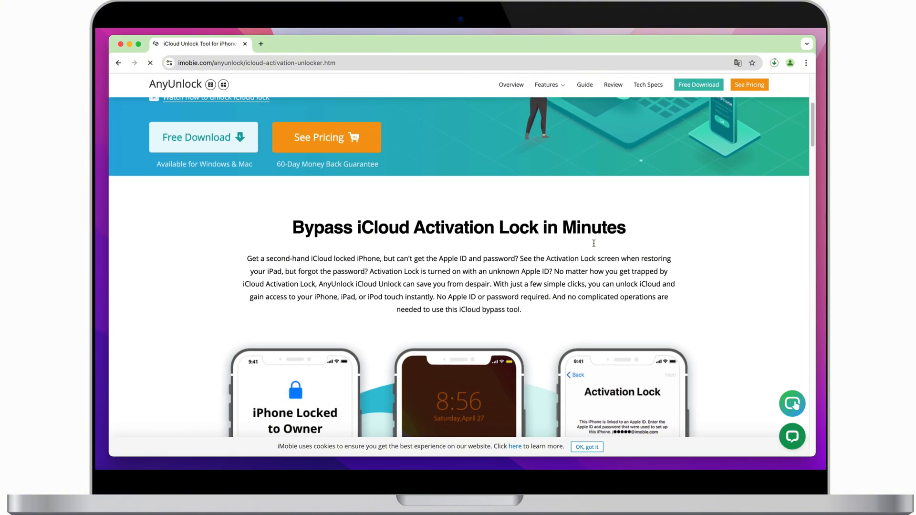
scroll(down, 3)
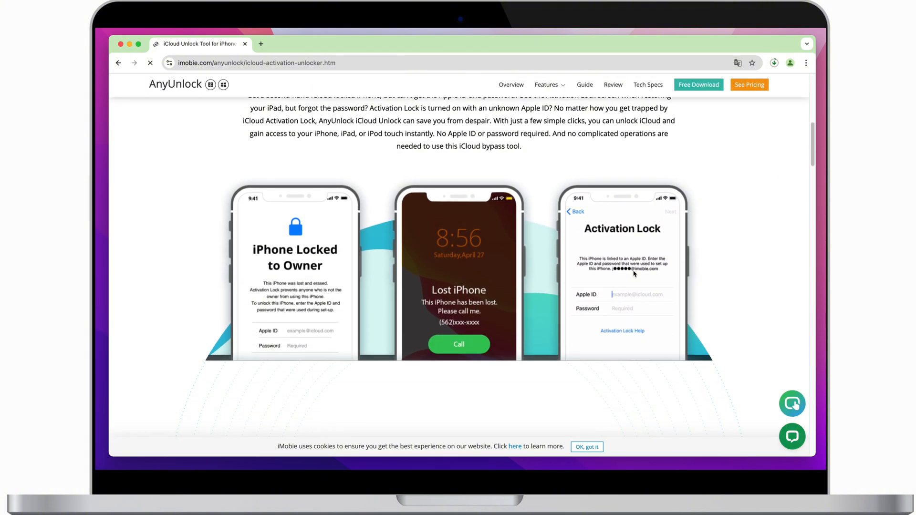
scroll(down, 3)
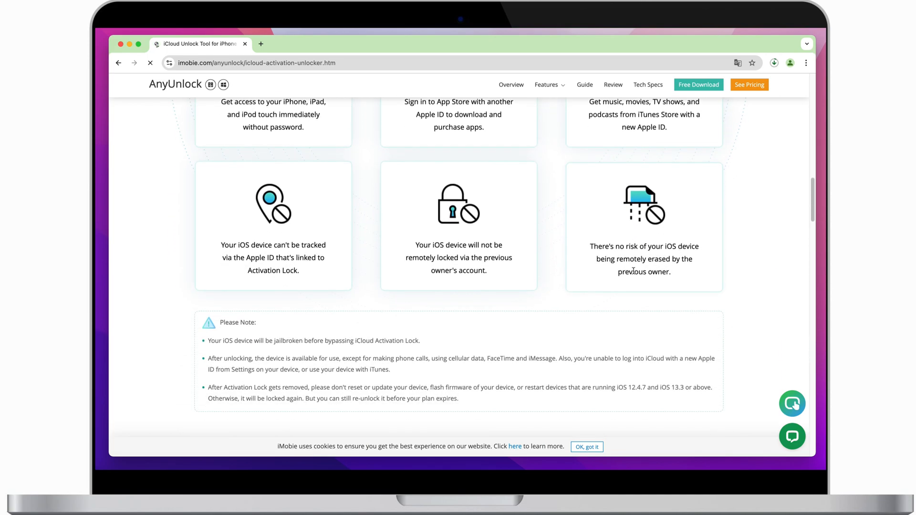
scroll(down, 3)
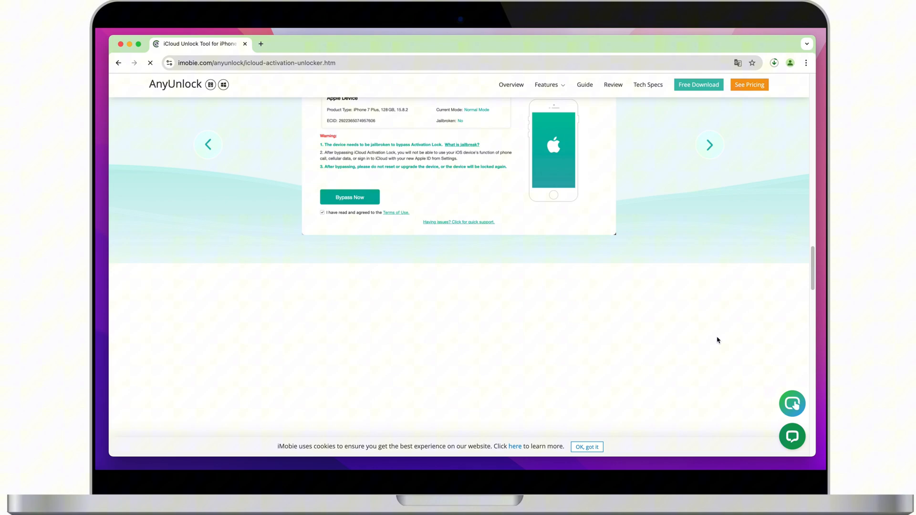
scroll(down, 3)
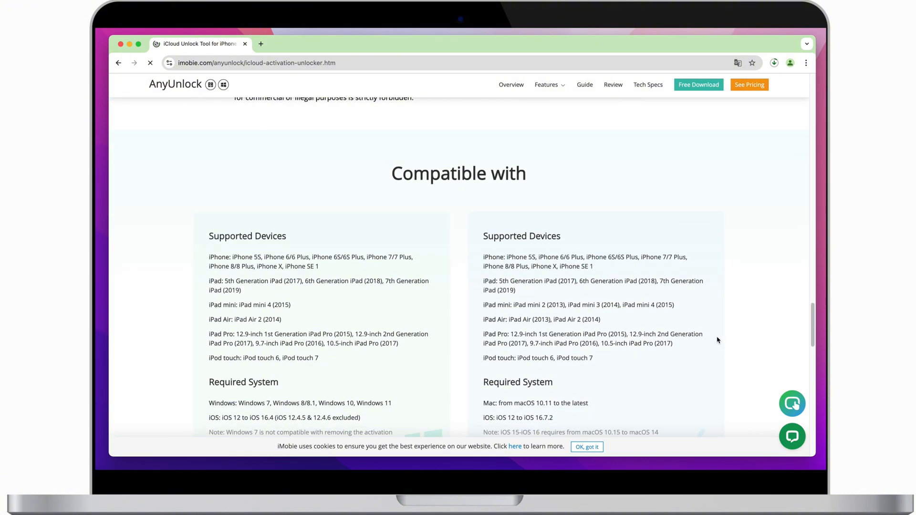
scroll(down, 3)
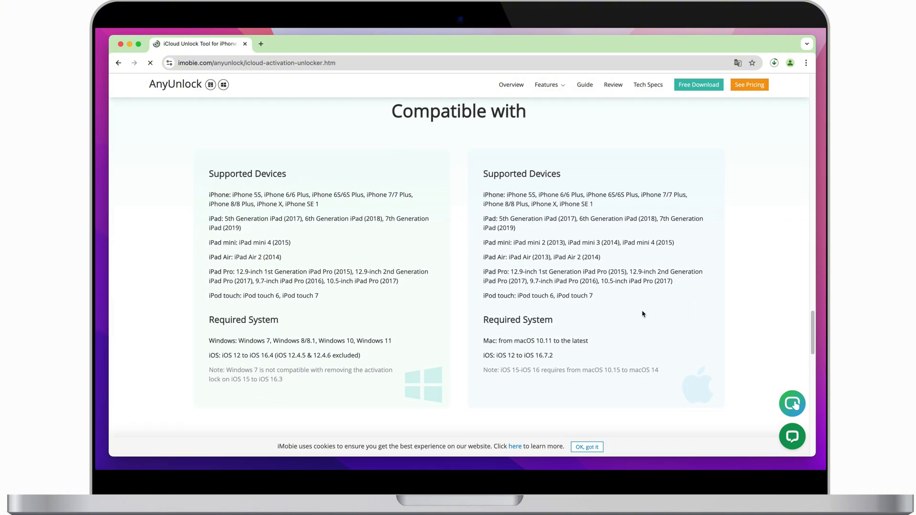
scroll(down, 3)
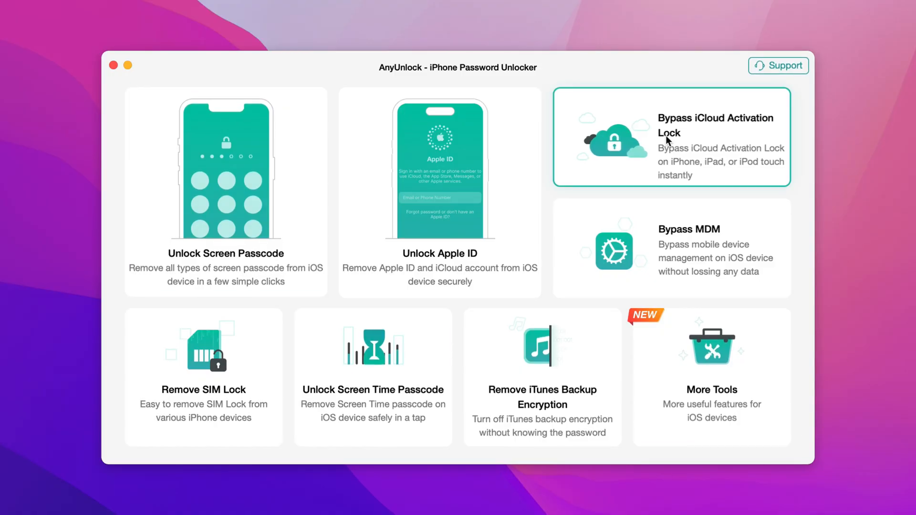
Choose Bypass iCloud Activation Lock, detect the iPhone 7 Plus, and begin Bypass Now.
click(671, 138)
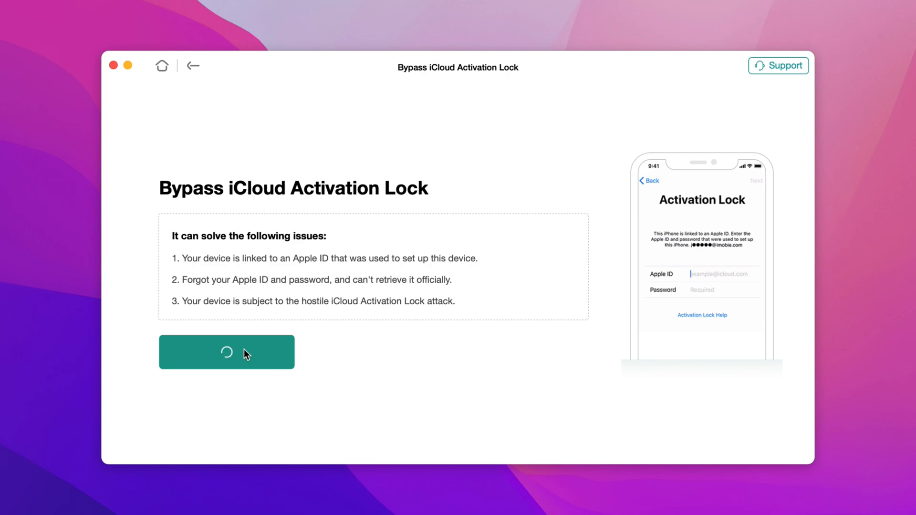
click(226, 352)
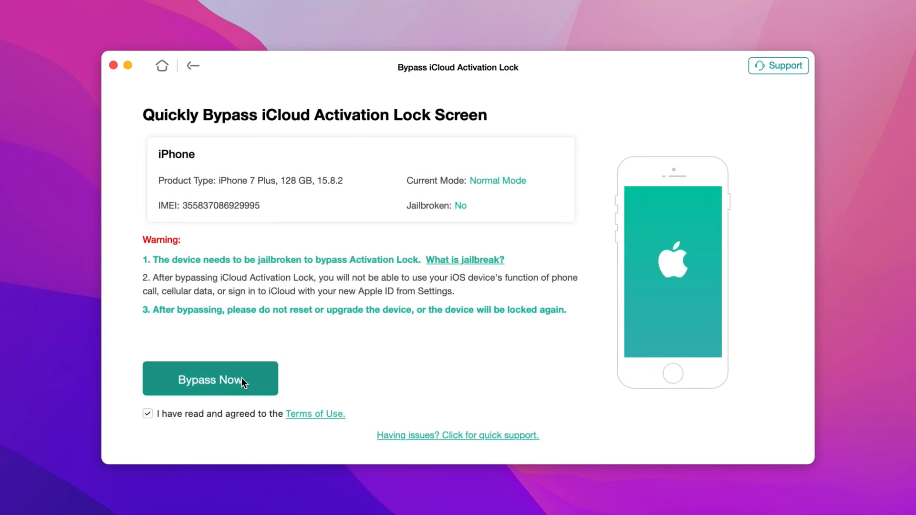
click(210, 379)
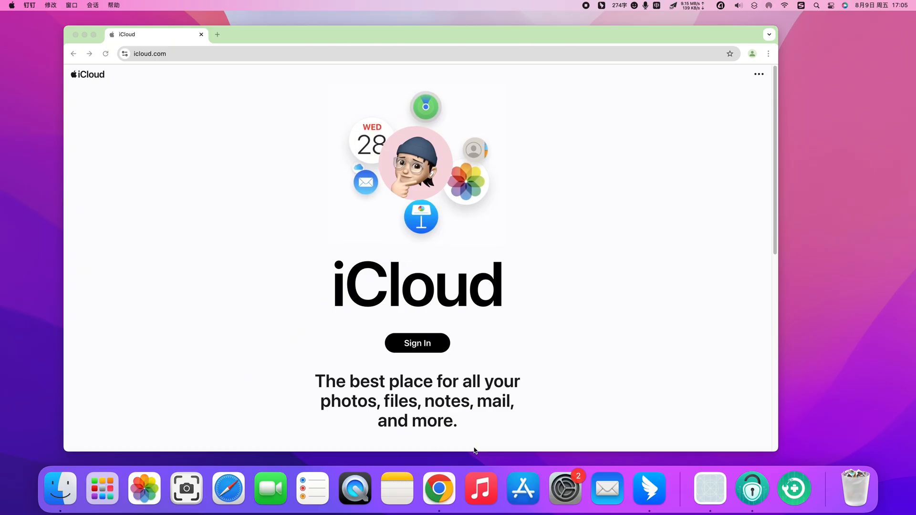
Select LindsayのiPhone14 in All Devices and choose Erase This Device.
scroll(down, 3)
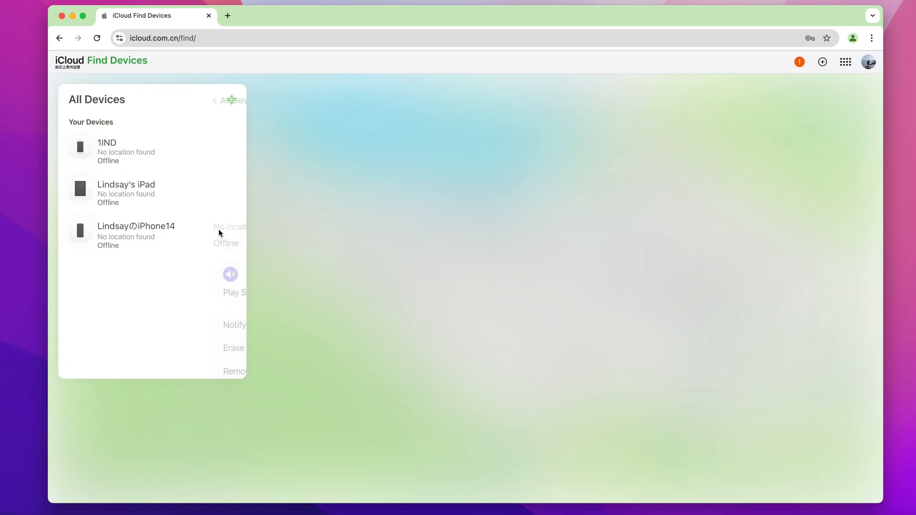
click(135, 226)
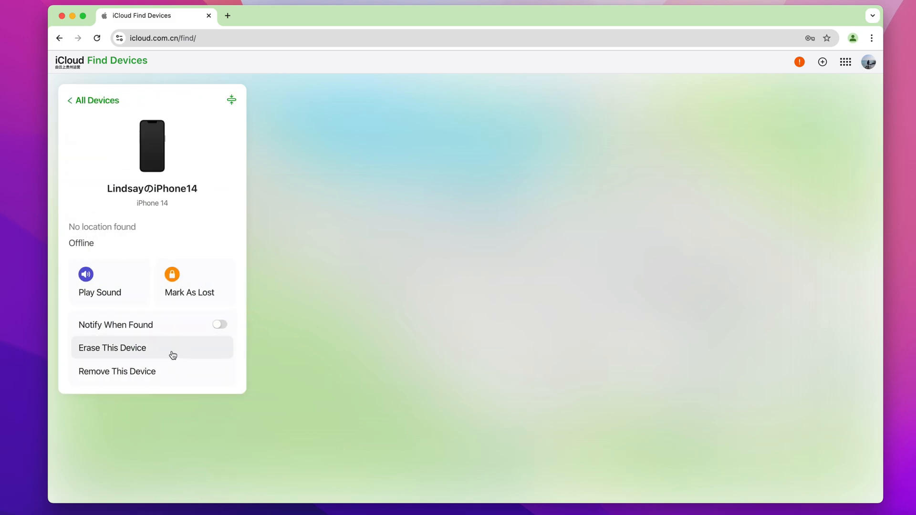
click(112, 348)
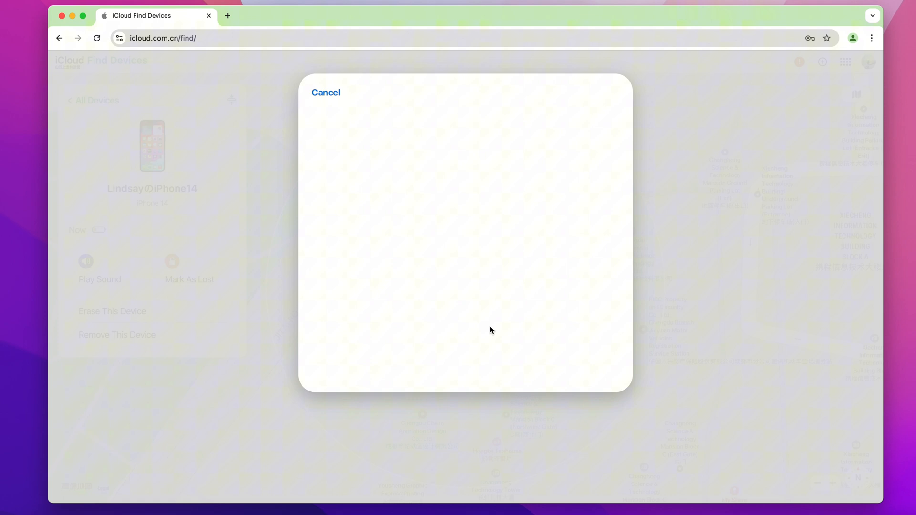